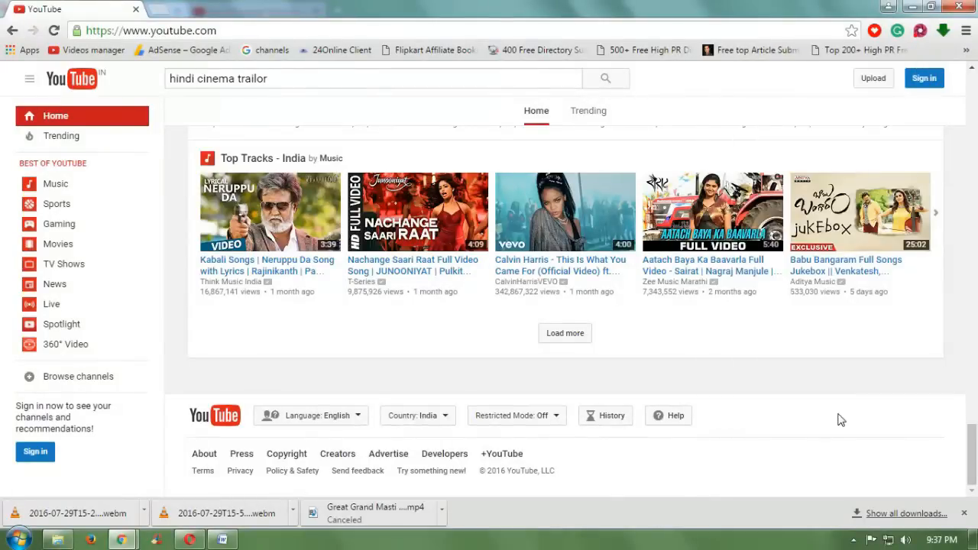
pyautogui.moveTo(838, 413)
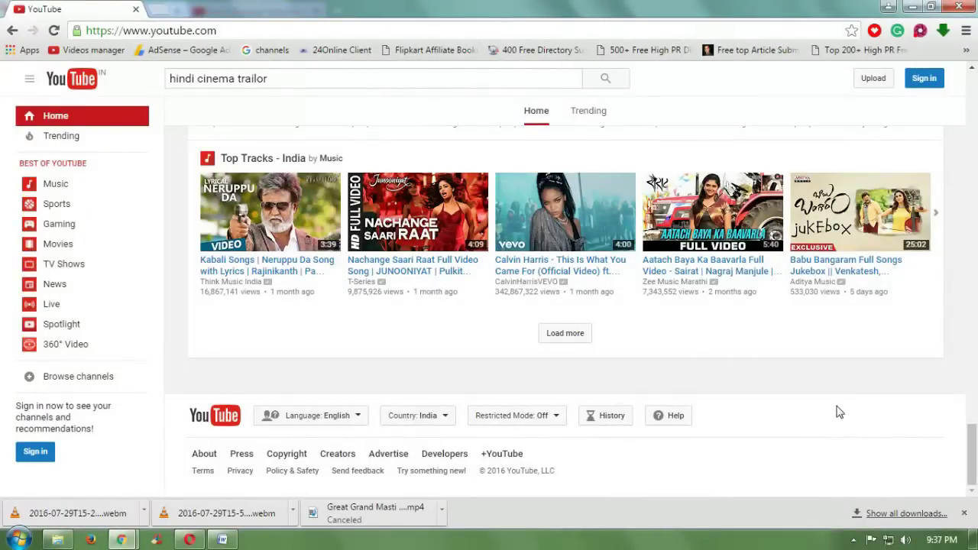
pyautogui.moveTo(760, 342)
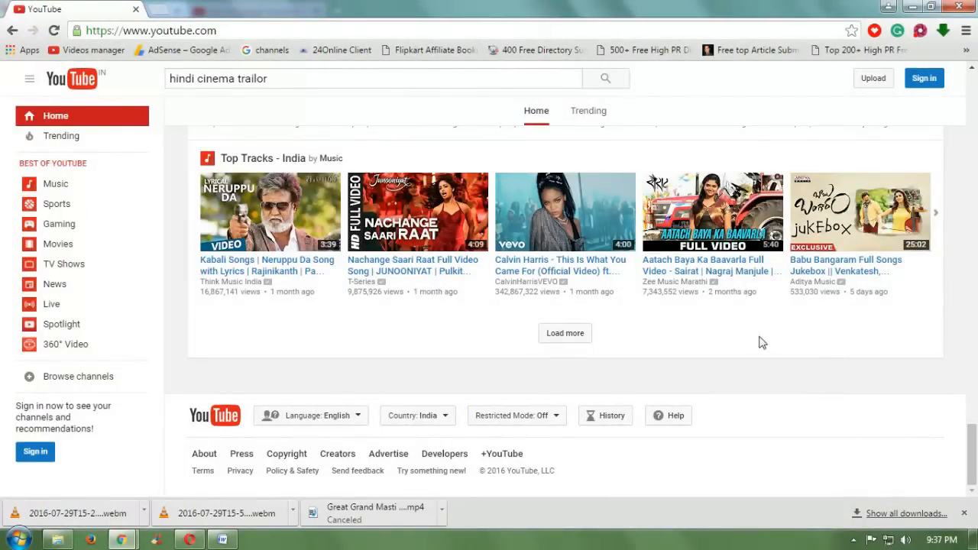
pyautogui.moveTo(739, 339)
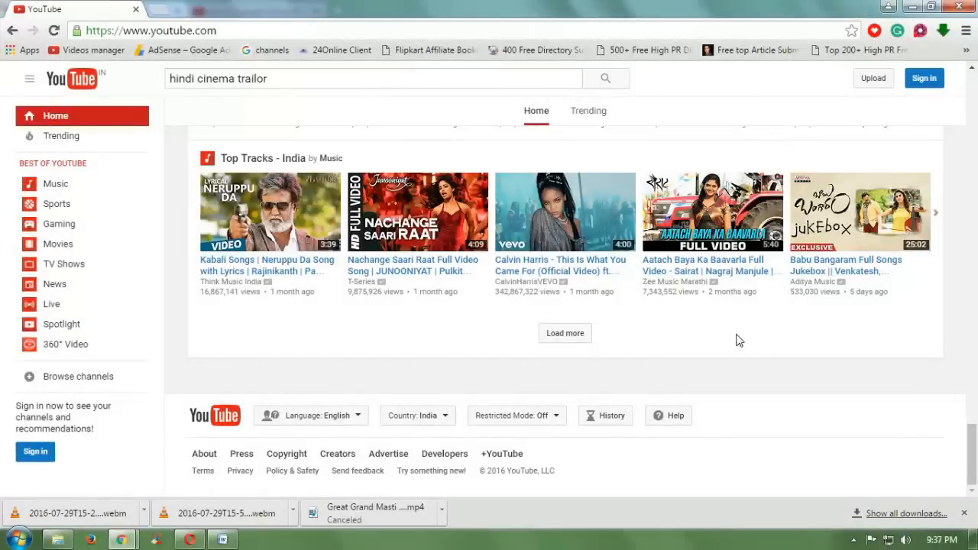
# Step: Scroll the homepage recommendations in the second browser window, past the Watch It Again row
pyautogui.scroll(3)
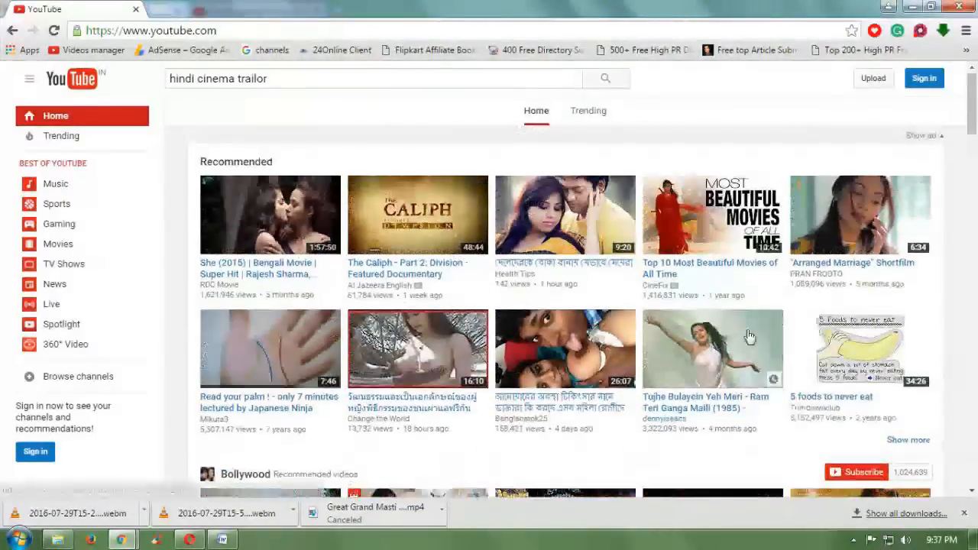
pyautogui.scroll(-3)
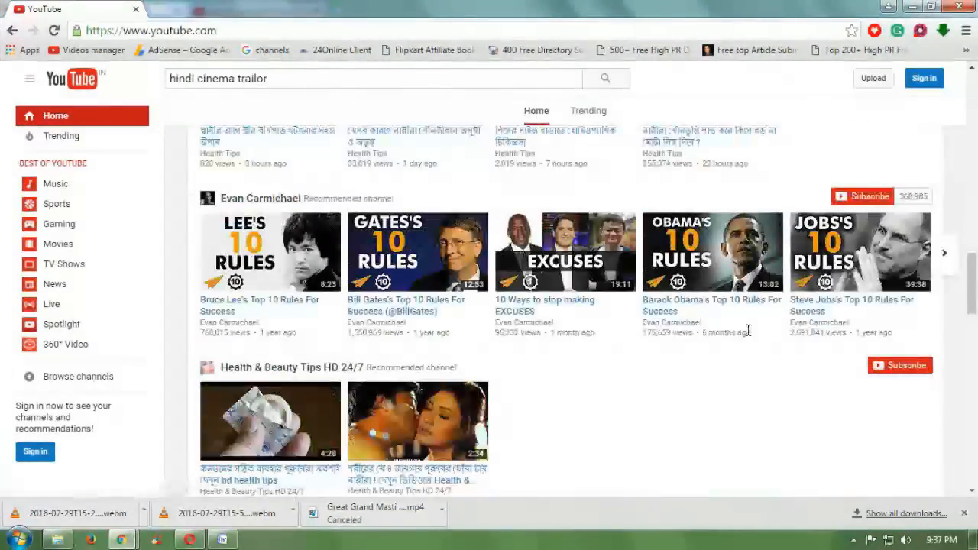
pyautogui.scroll(-3)
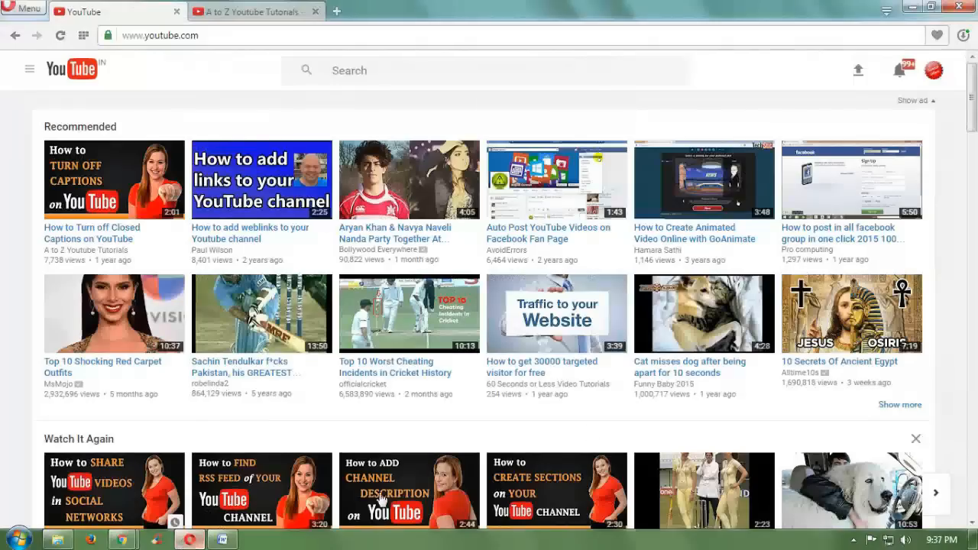
# Step: Scroll down to the homepage footer showing Restricted Mode: On
pyautogui.click(931, 70)
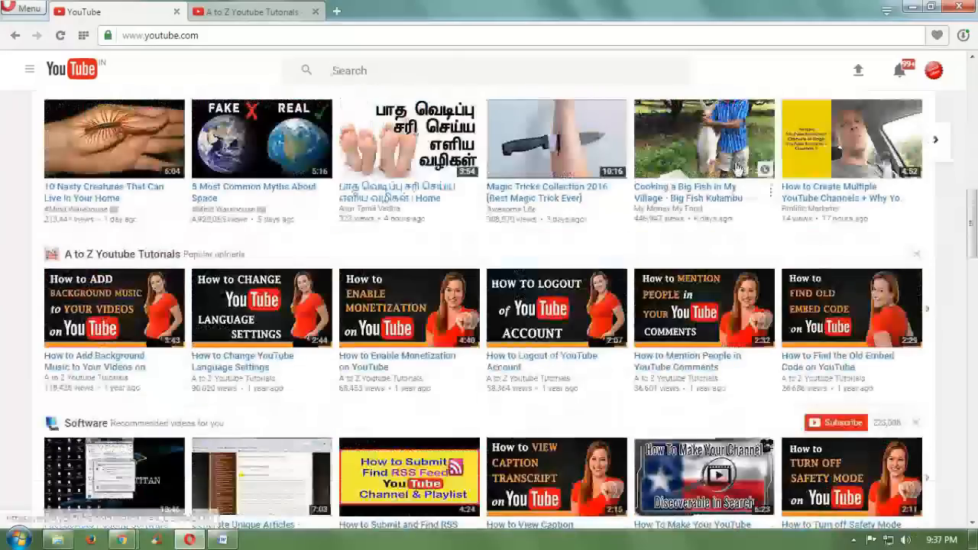
pyautogui.scroll(-3)
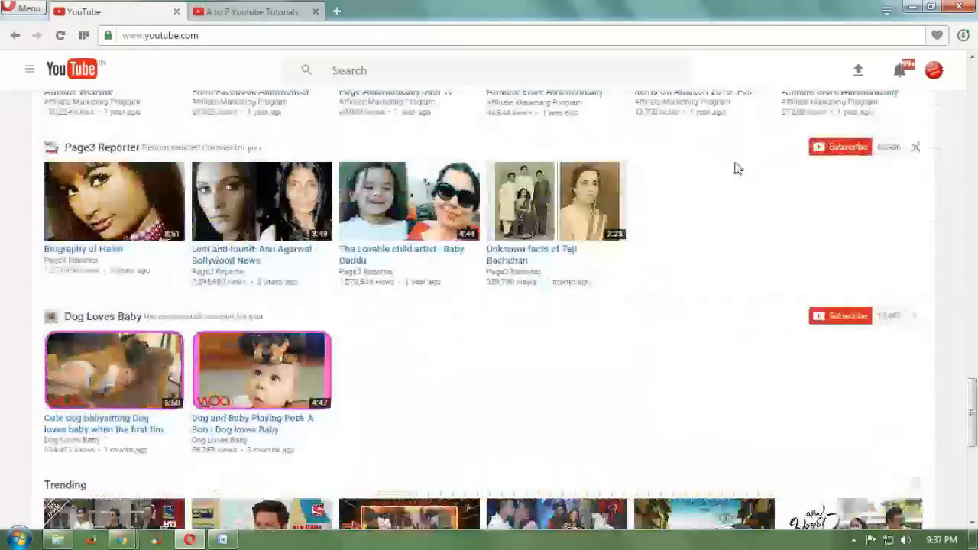
pyautogui.scroll(-3)
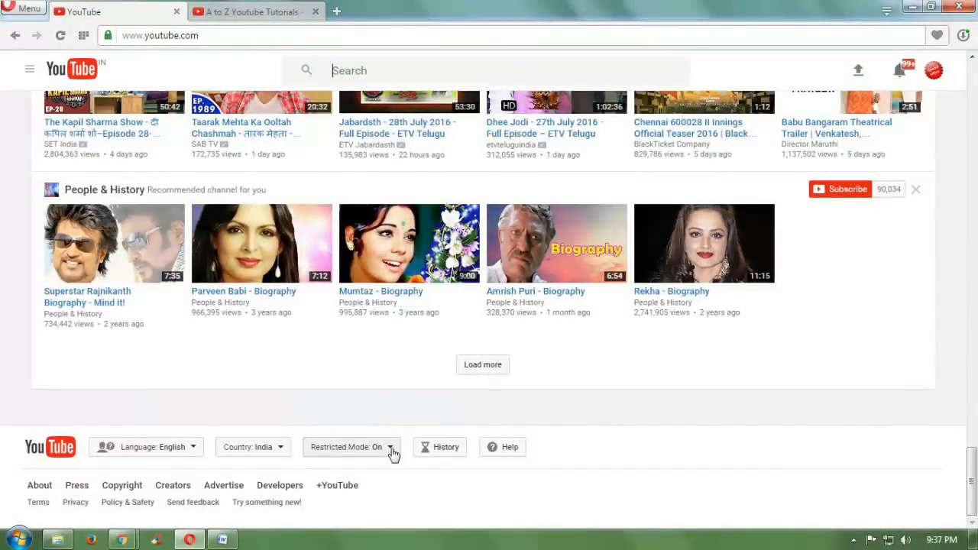
# Step: Set Restricted Mode to Off from the footer dropdown and save it
pyautogui.click(352, 446)
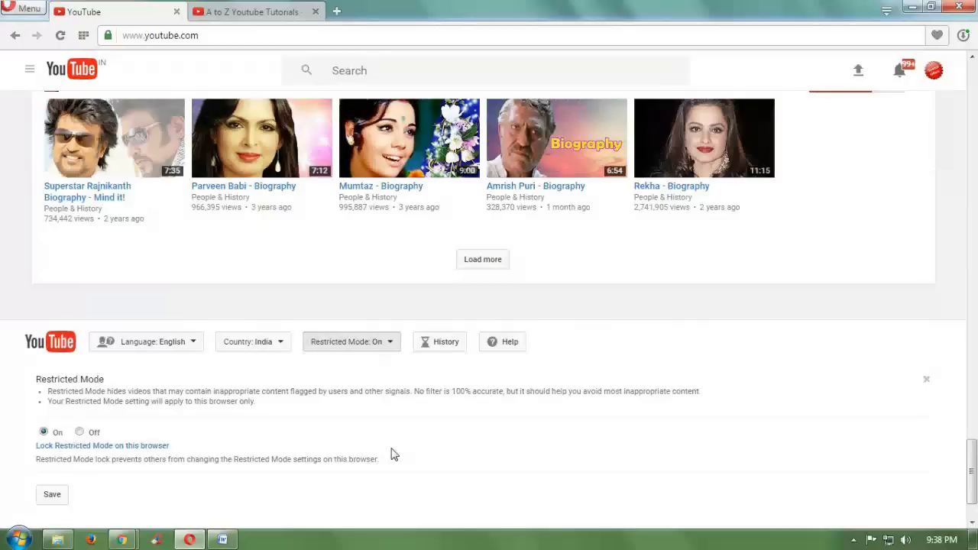
pyautogui.moveTo(47, 374)
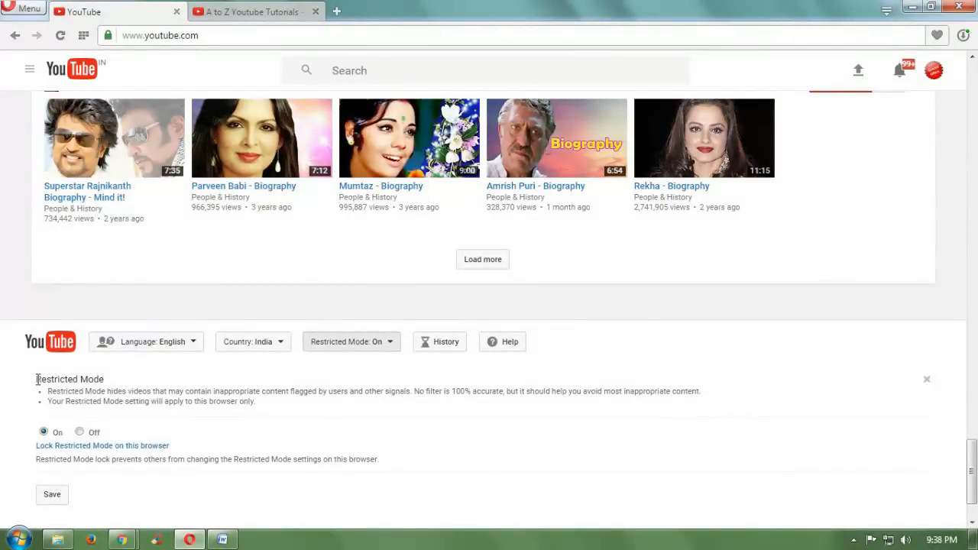
pyautogui.moveTo(37, 379); pyautogui.dragTo(258, 400)
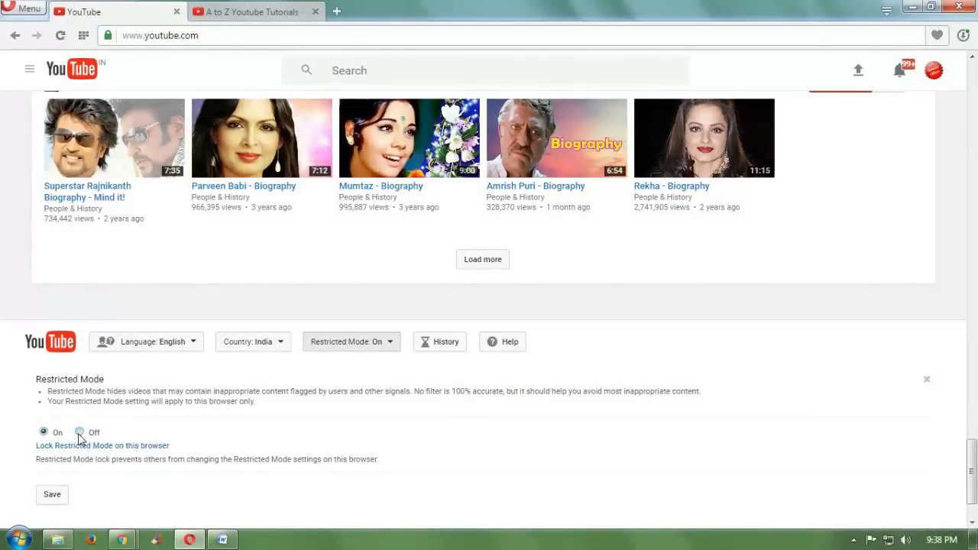
pyautogui.click(79, 431)
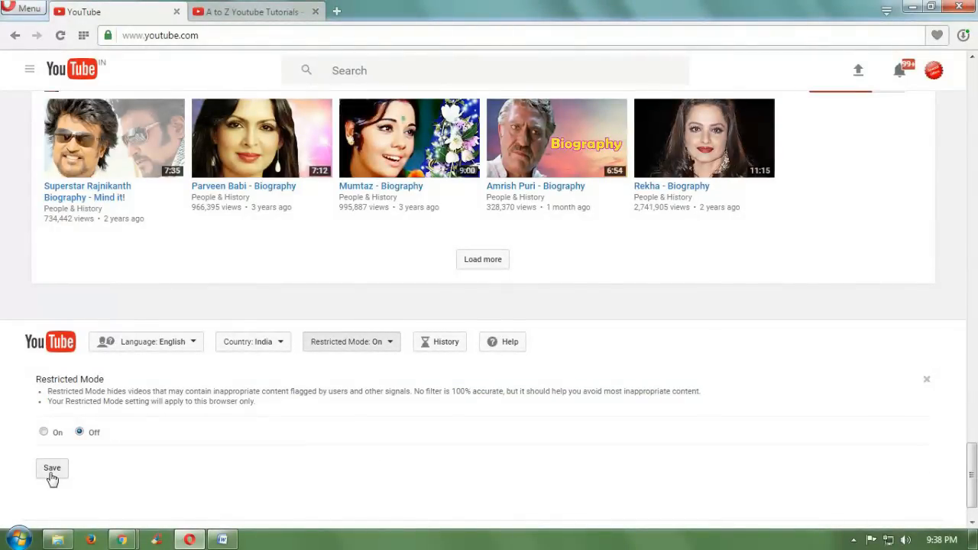
pyautogui.click(52, 467)
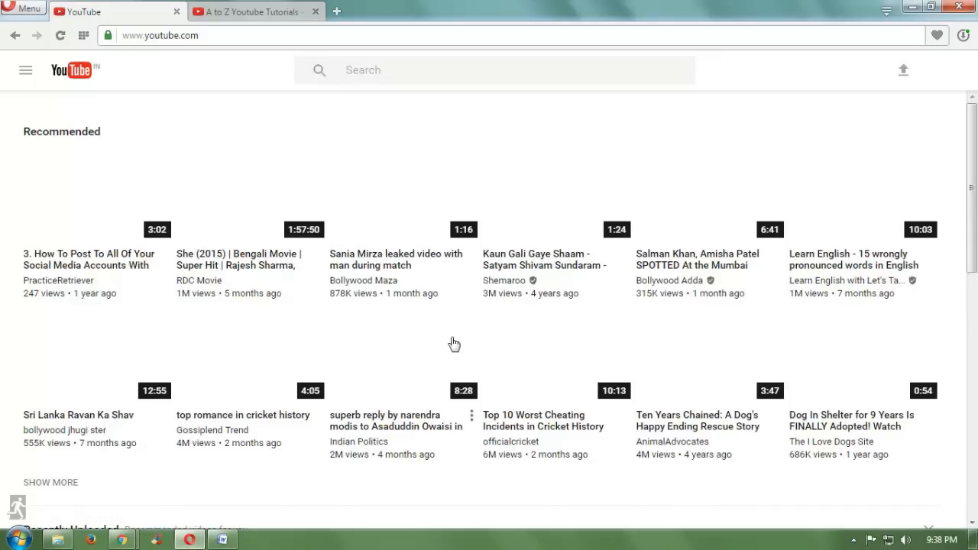
# Step: Scroll the reloaded homepage showing unfiltered recommendations, including A to Z Youtube Tutorials uploads
pyautogui.scroll(-3)
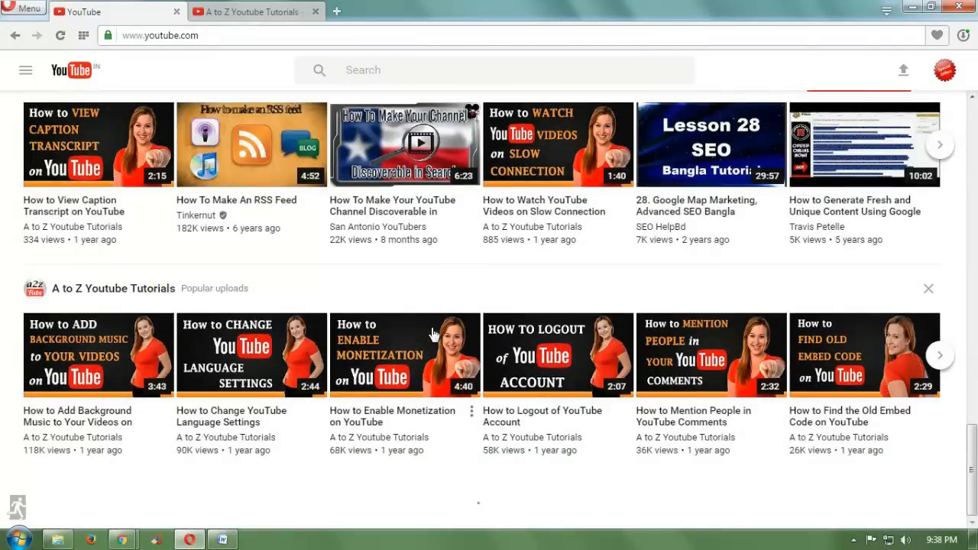
pyautogui.moveTo(120, 539)
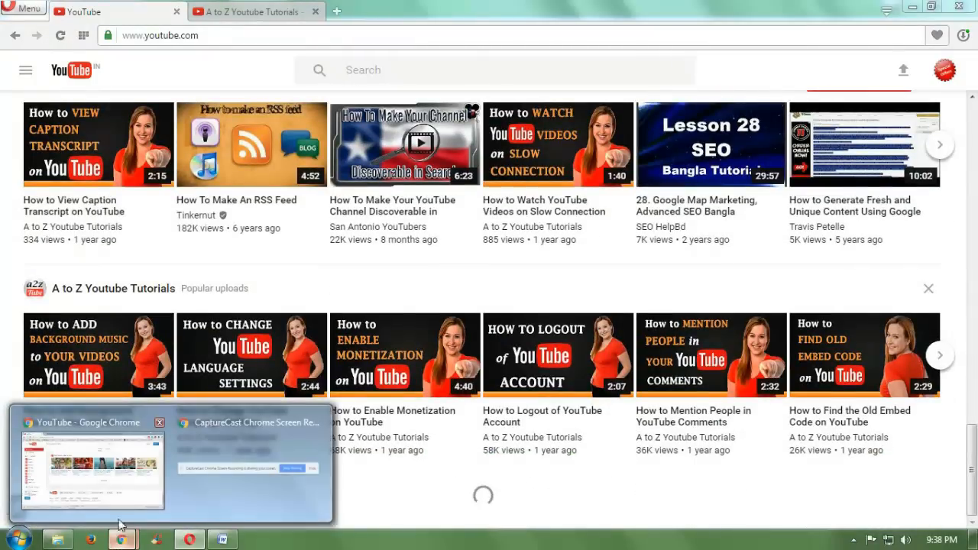